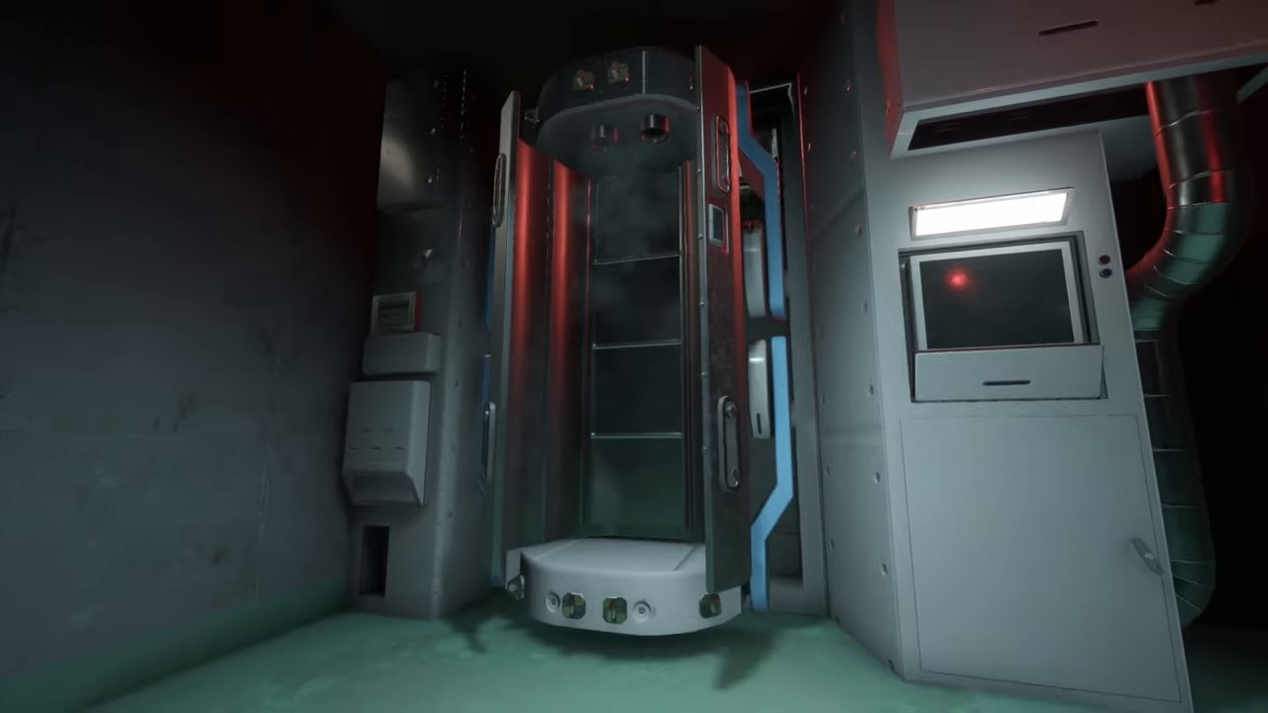
pyautogui.moveTo(634, 356)
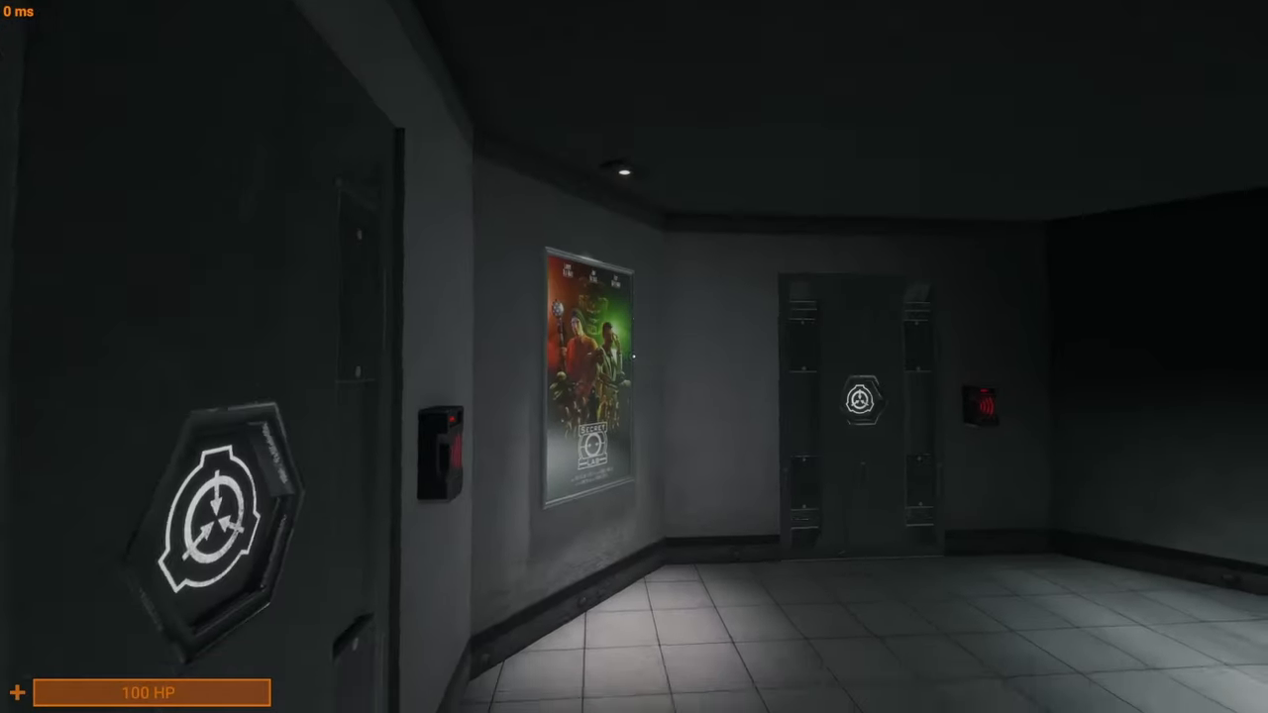
pyautogui.moveTo(634, 357)
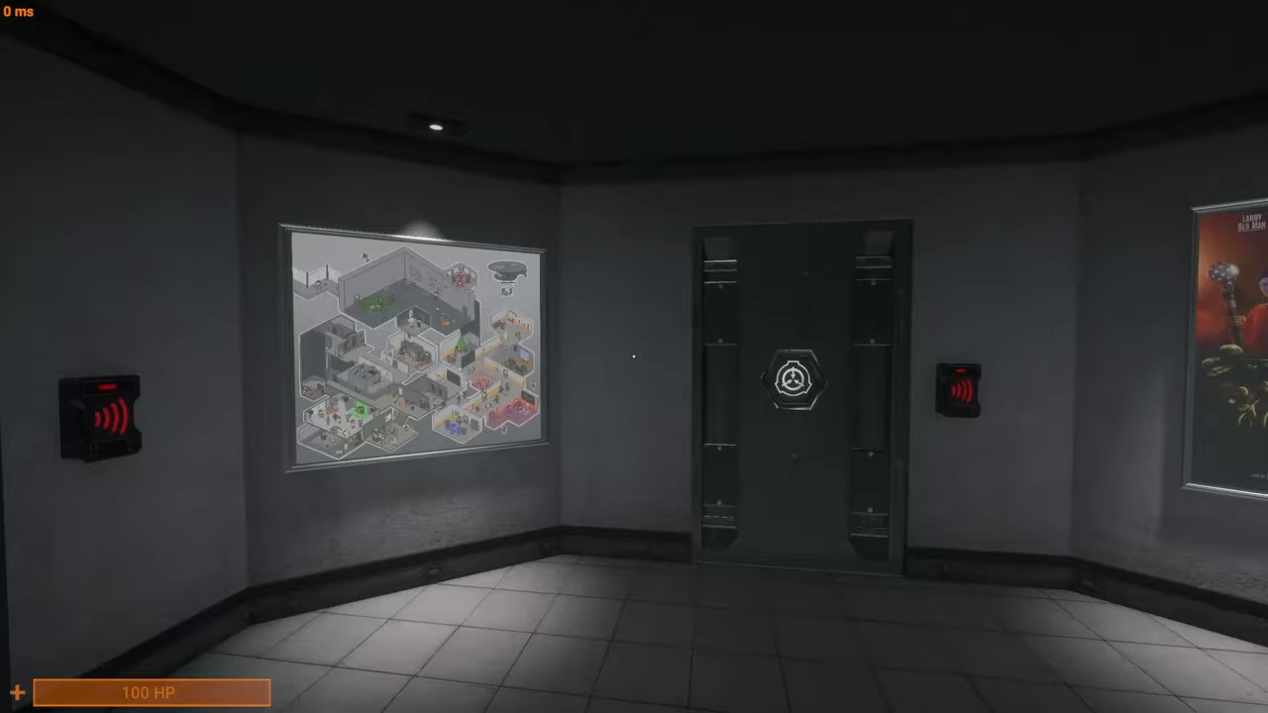
# Reach the Settings Video tab from the pause menu in the facility corridor
pyautogui.press('Escape')
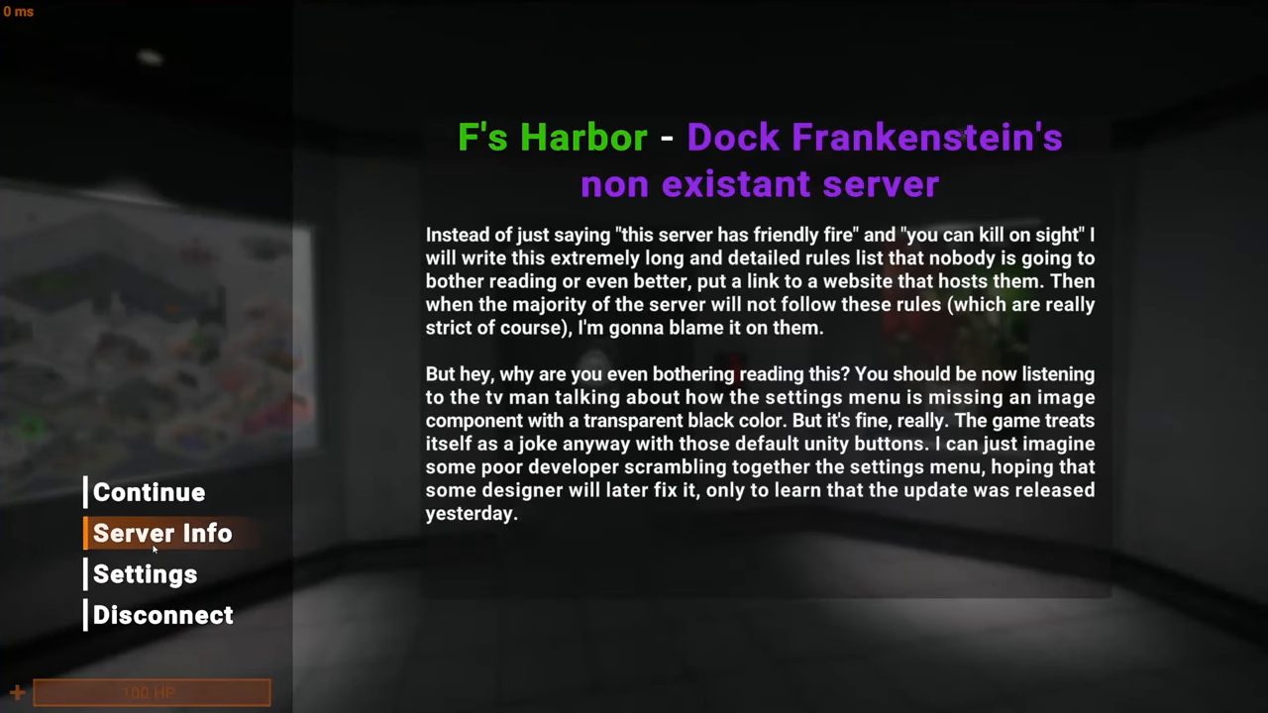
pyautogui.click(145, 575)
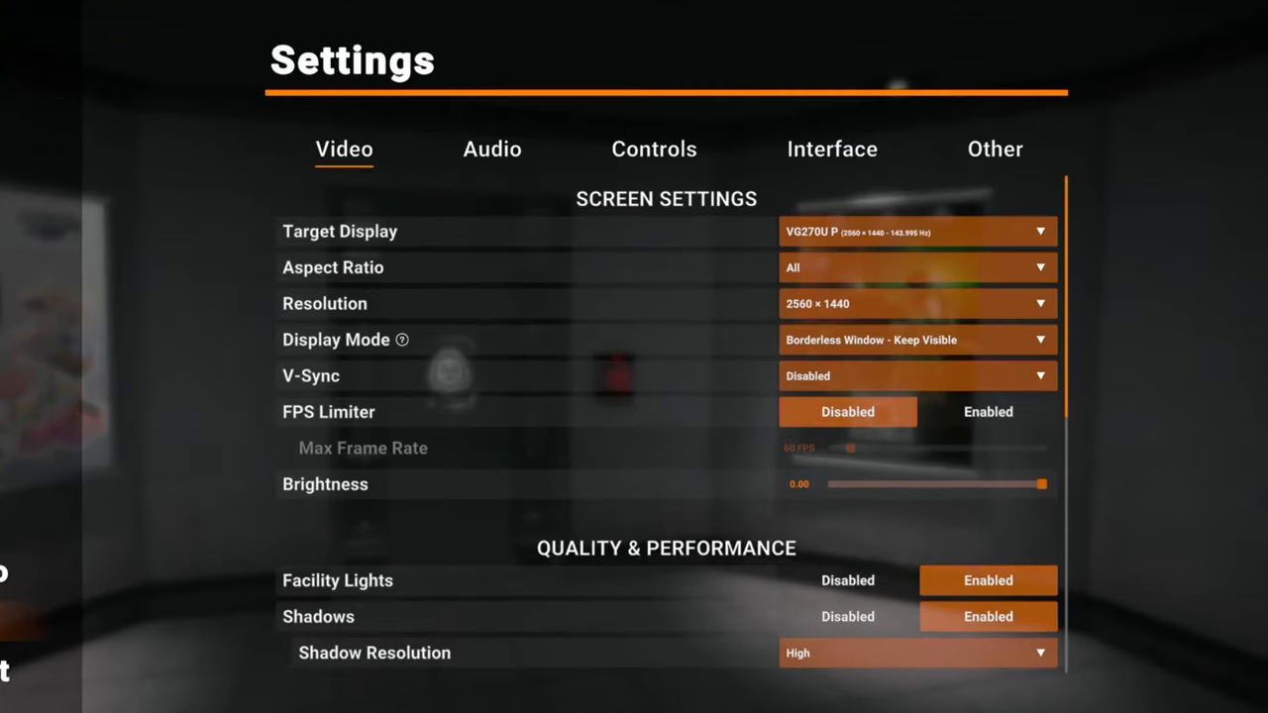